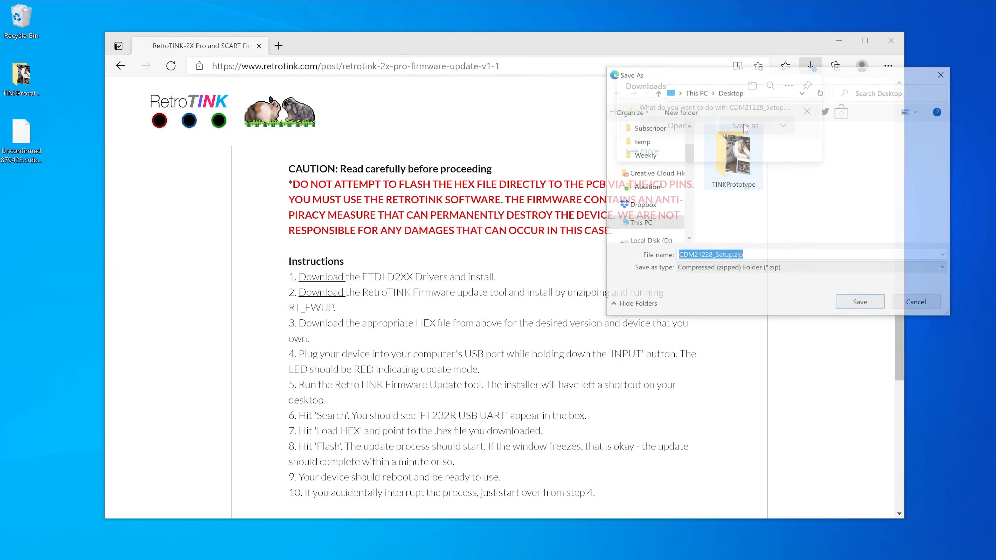
Step: Save the FTDI driver zip to the desktop and direct-download the RetroTINK FW Tool zip from Dropbox
click(915, 302)
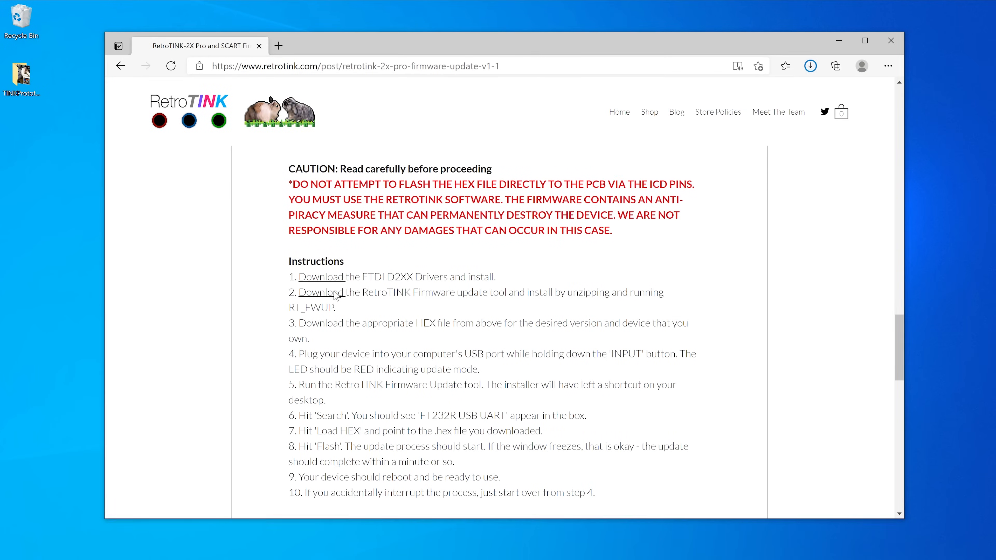
click(780, 93)
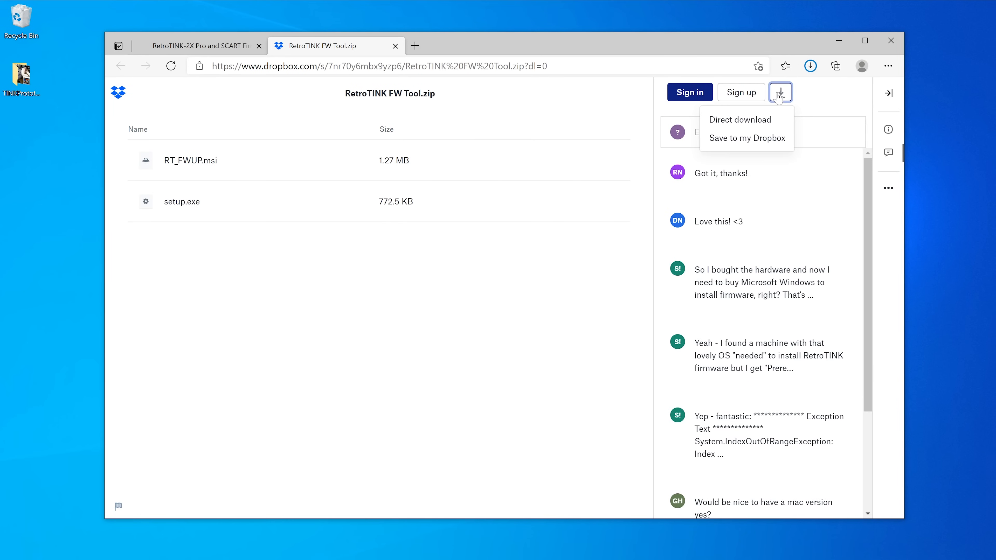
click(740, 119)
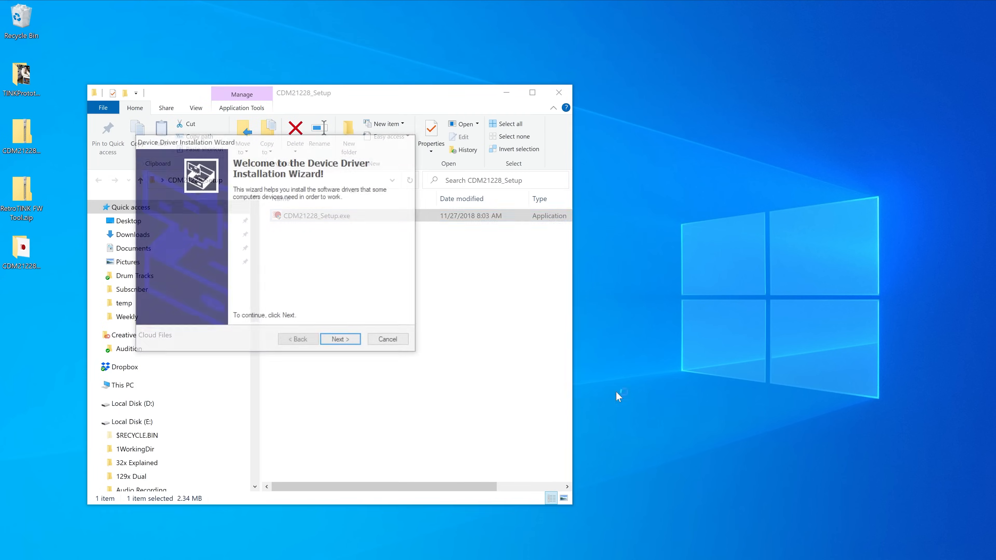
Step: Continue the FTDI driver wizard and extract the RetroTINK FW Tool zip into its own desktop folder with 7-Zip
click(340, 339)
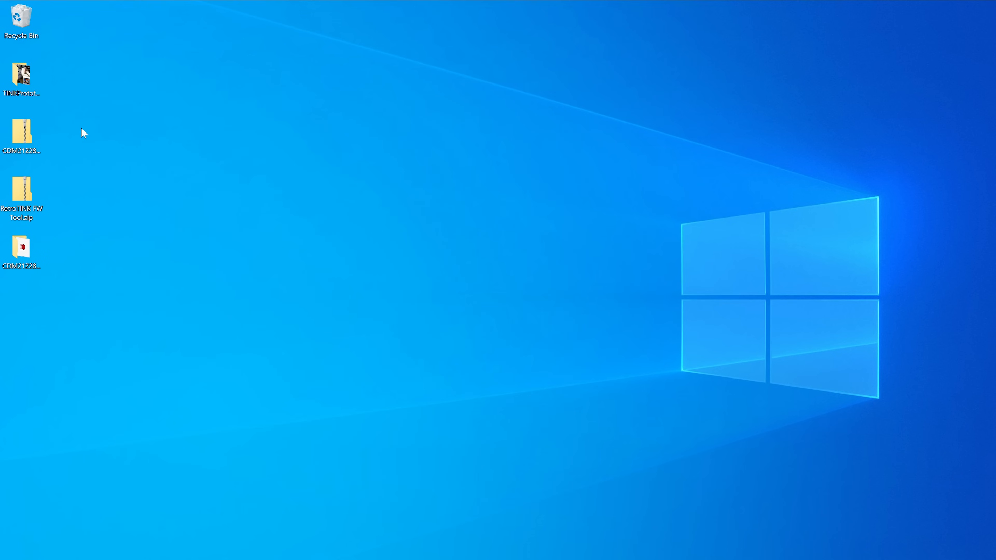
right_click(21, 133)
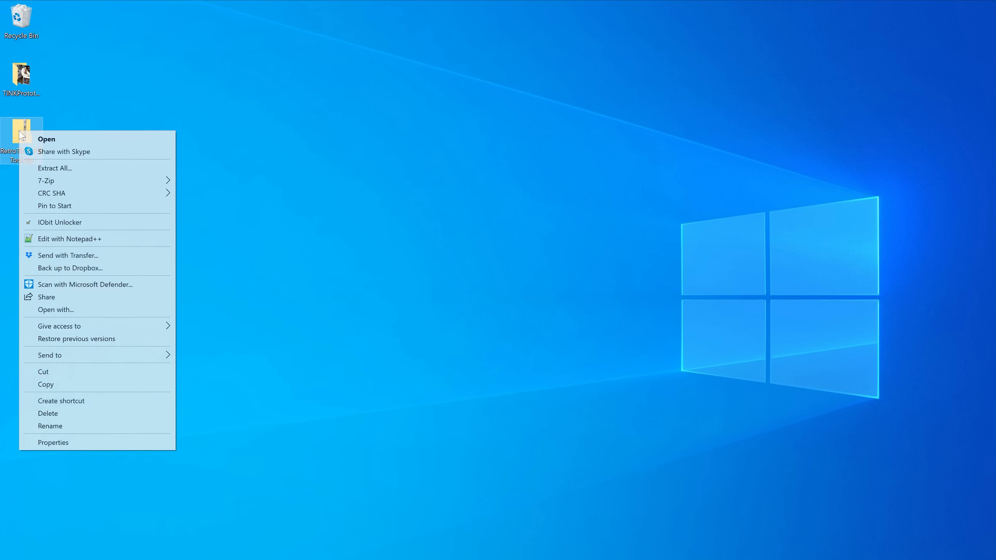
click(55, 167)
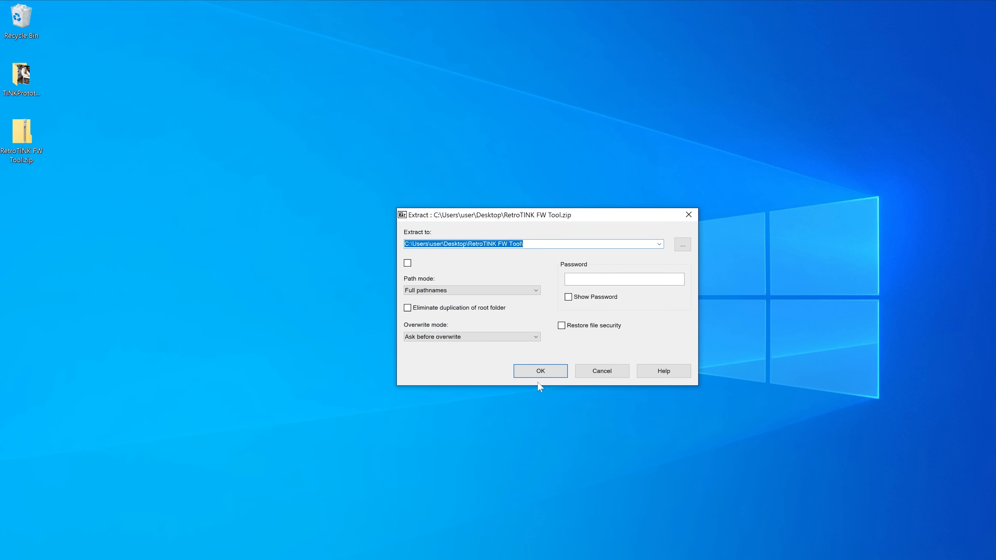
click(540, 371)
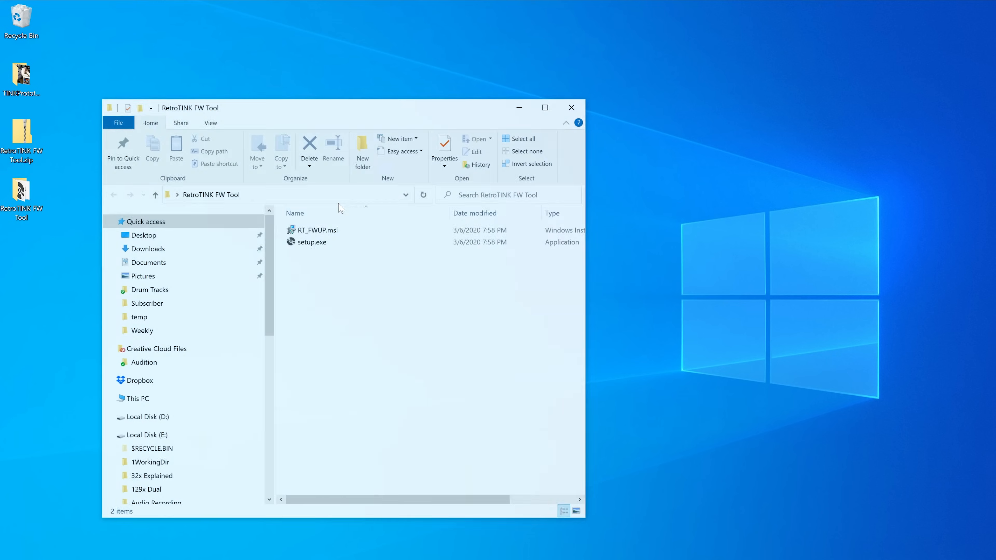
Step: Run the tool's setup.exe and install the firmware updater to its default folder
double_click(311, 242)
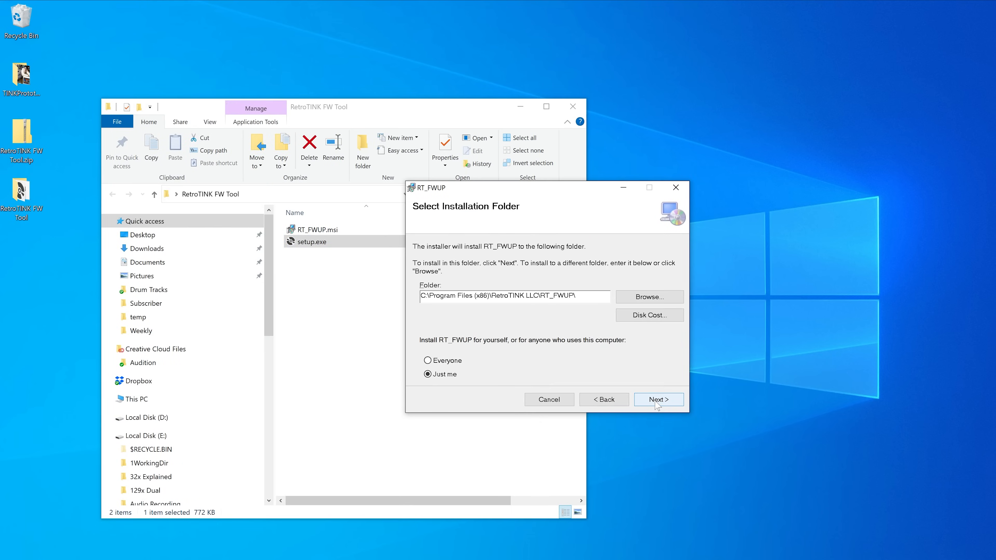
click(658, 399)
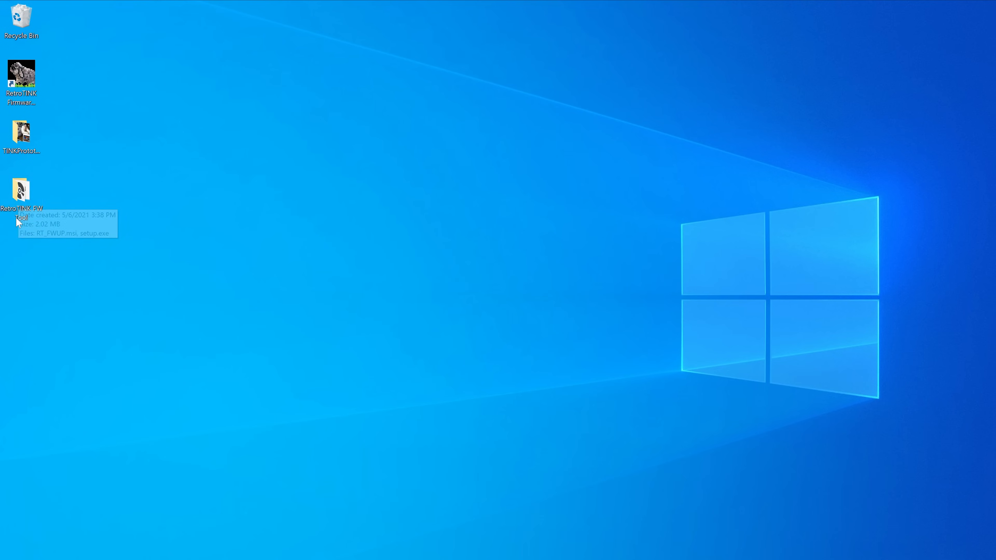
double_click(20, 190)
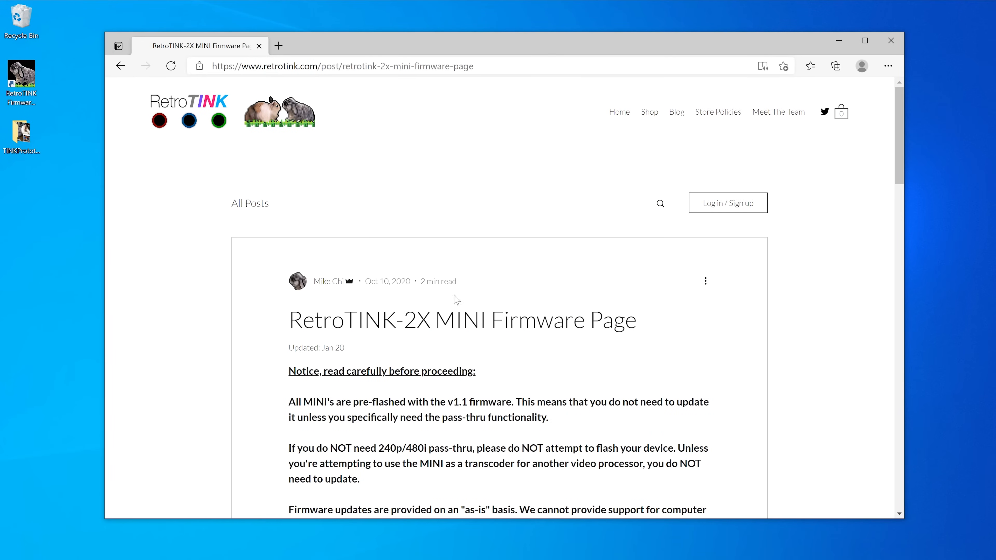
Step: Direct-download the RT2X_MINI_V12.hex firmware from Dropbox and save it to the desktop
double_click(461, 320)
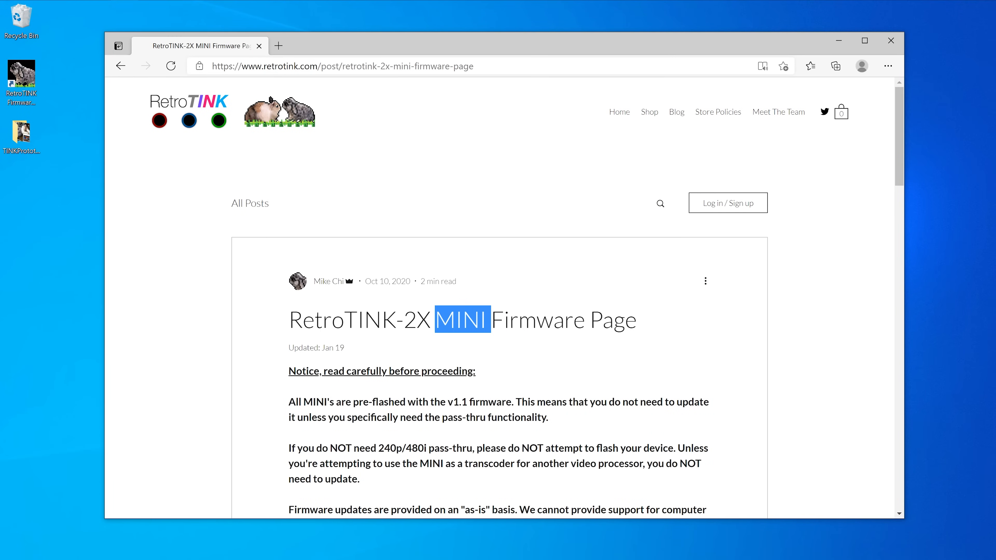
click(374, 367)
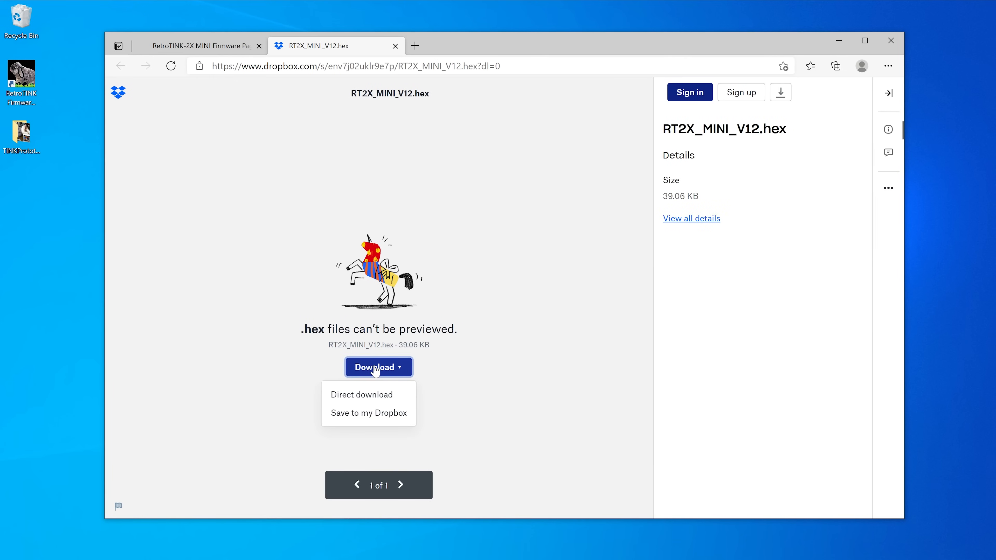
click(361, 395)
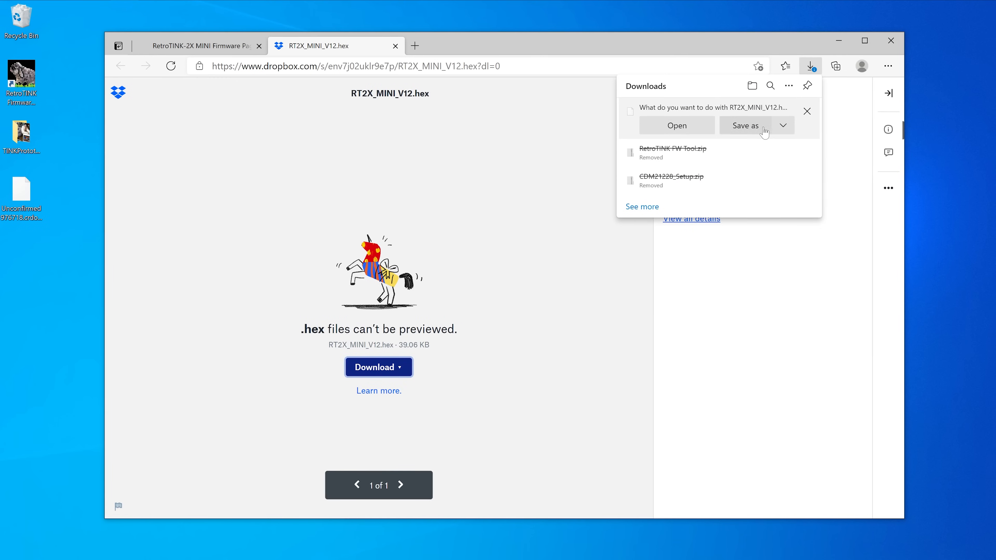
click(743, 125)
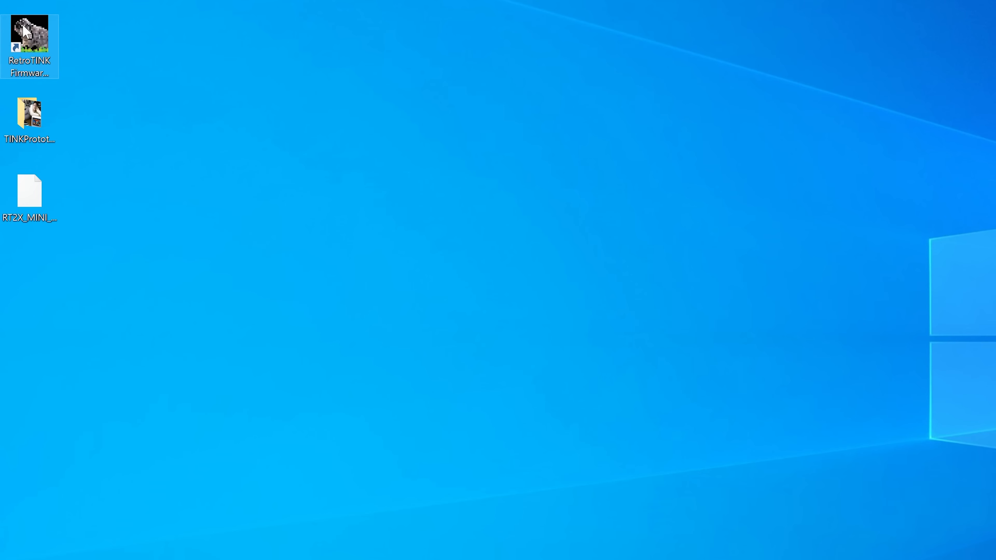
Step: Launch the updater, select the FT232R USB UART device and load RT2X_MINI_V12.hex from the desktop
double_click(29, 46)
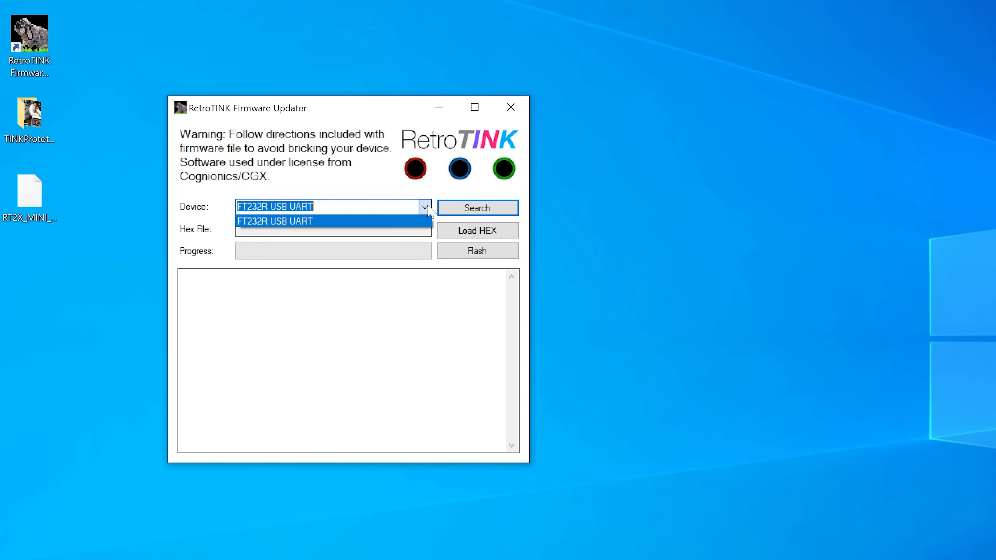
click(275, 221)
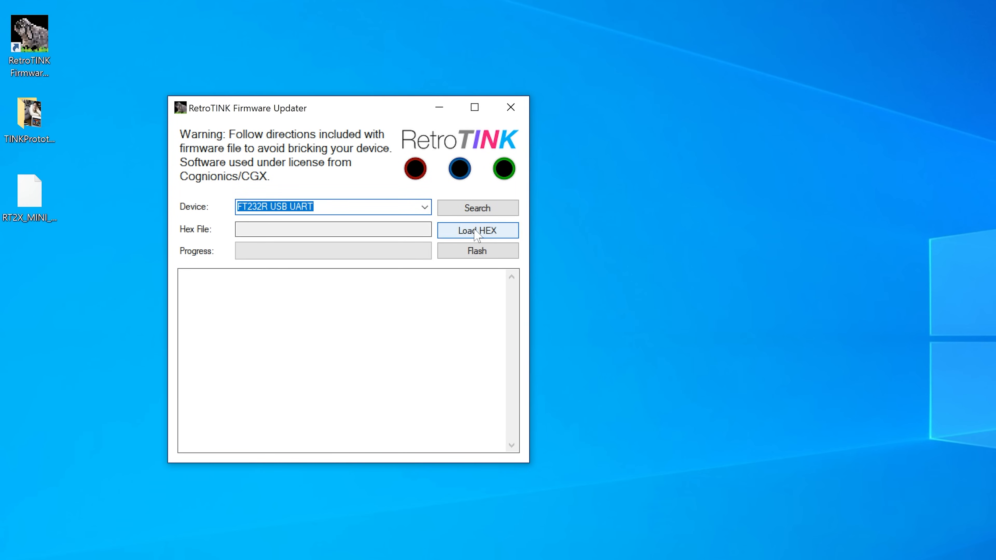
click(476, 230)
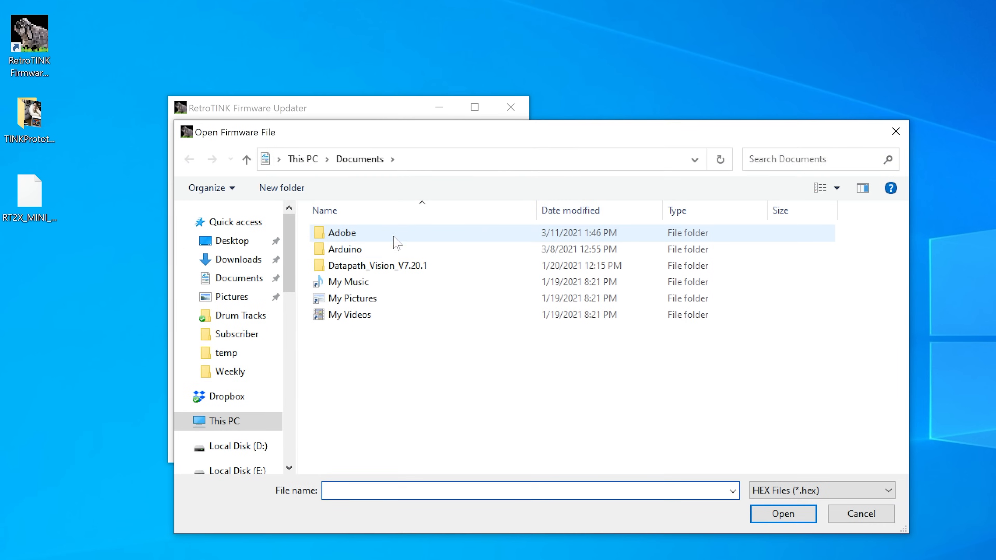
click(231, 240)
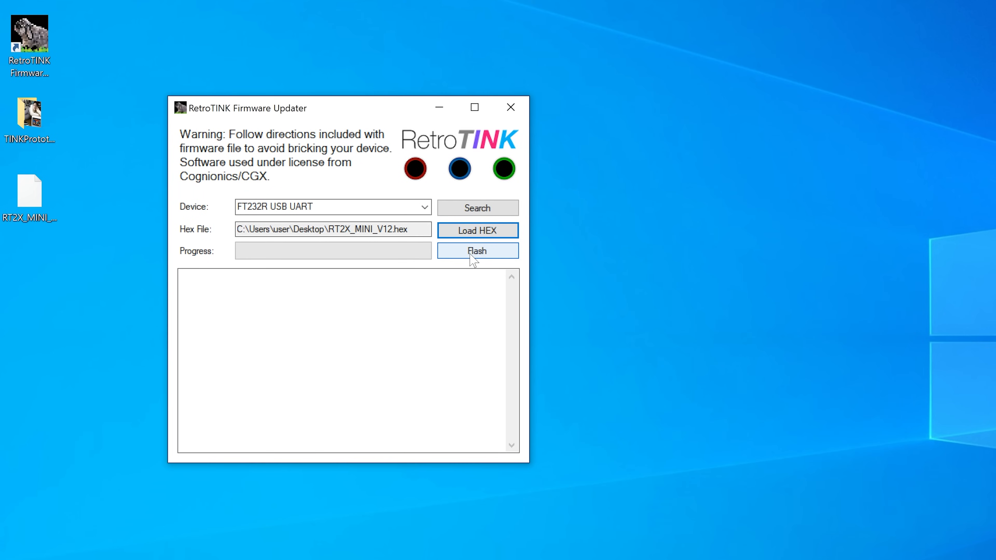
Step: Flash the firmware, acknowledging the do-not-power-off warning and the 'Firmware update complete' message
click(477, 250)
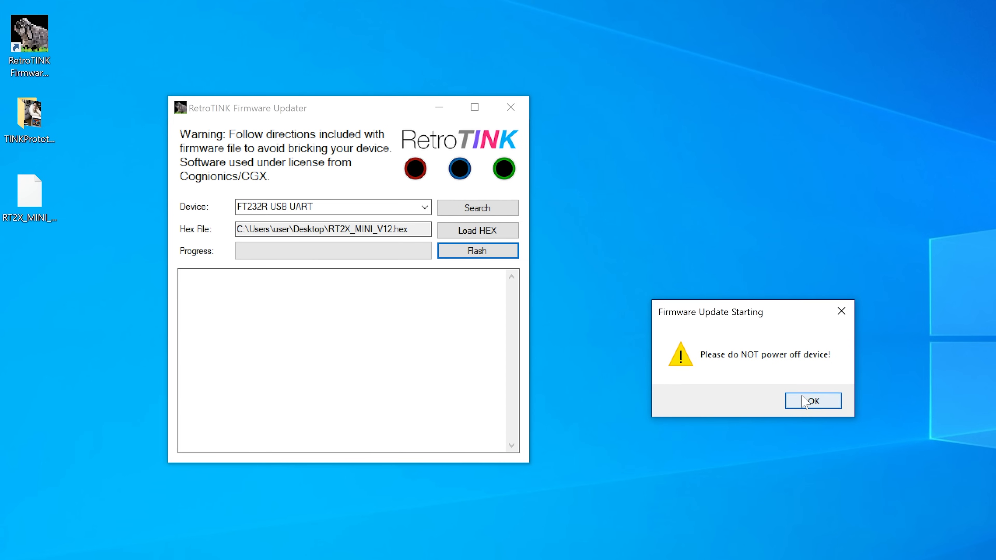
click(813, 401)
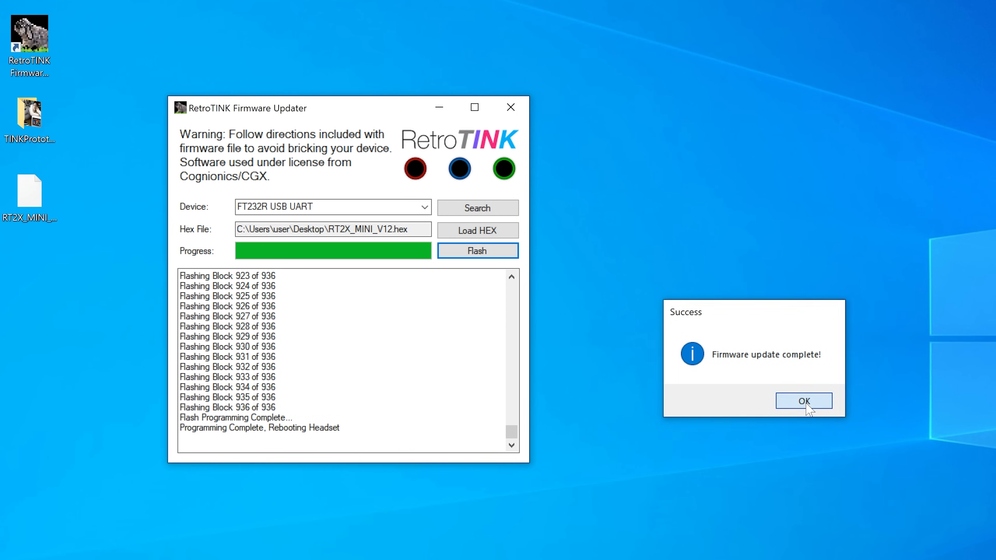
click(803, 400)
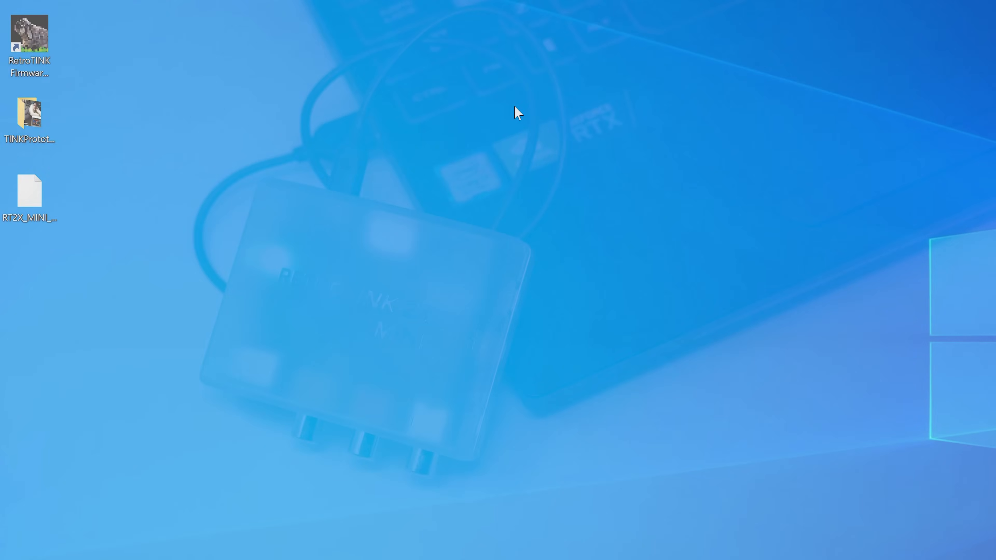
Step: Launch a fresh RetroTINK Firmware Updater window from the desktop shortcut
double_click(29, 36)
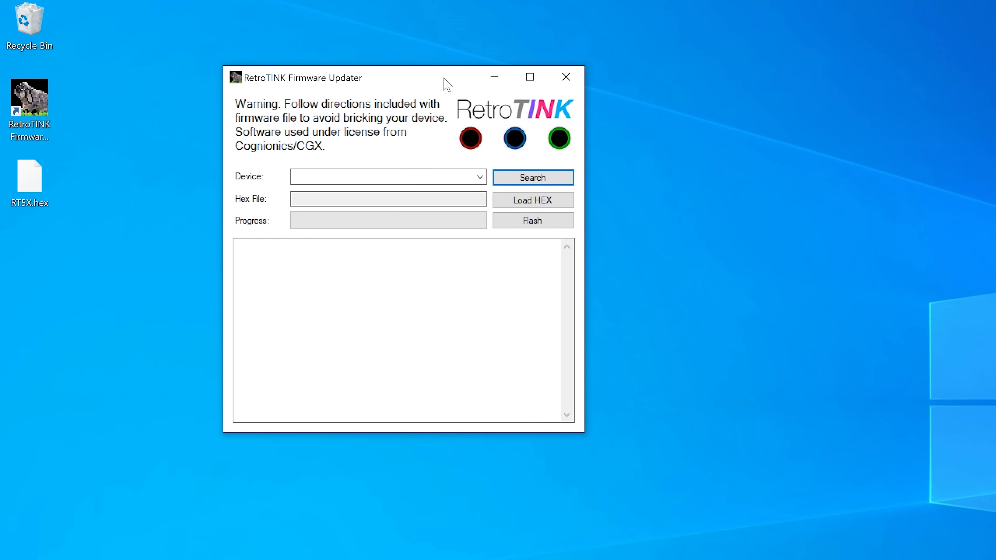
Step: Search for the FT232R USB UART device, load RT5X.hex and start flashing it
click(532, 178)
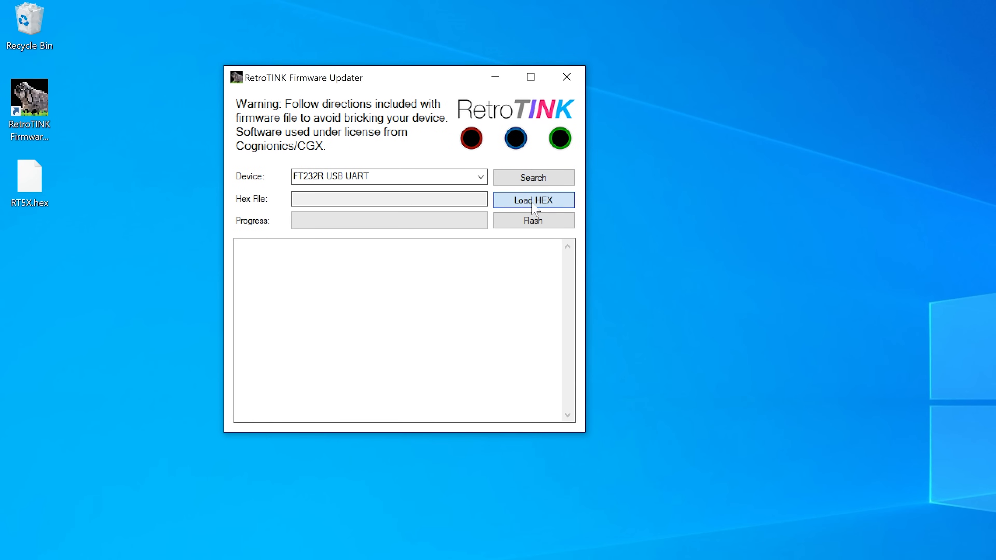
click(533, 200)
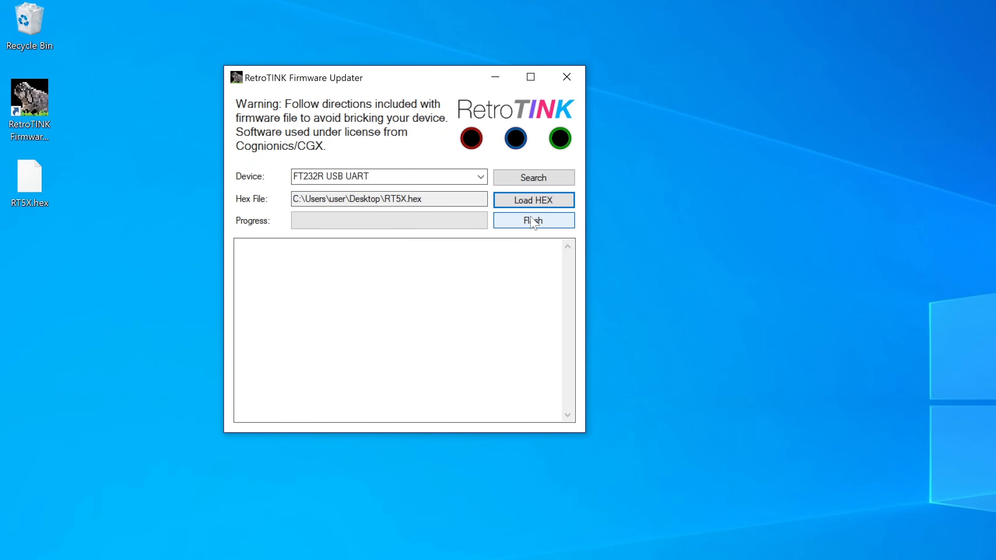
click(533, 220)
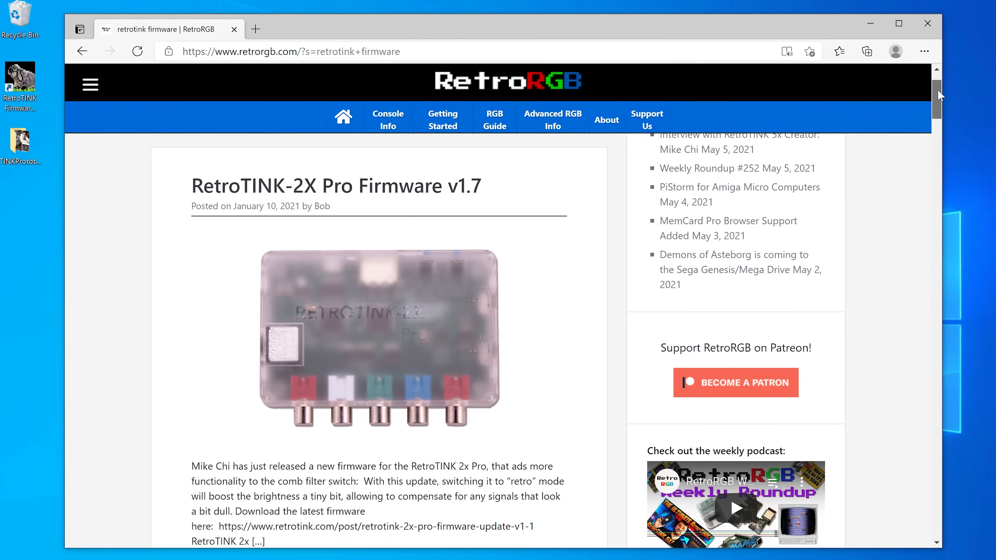
Step: Scroll the RetroRGB search results down to the RetroTINK 2x Pro & SCART Firmware Update v1.3 post
scroll(down, 3)
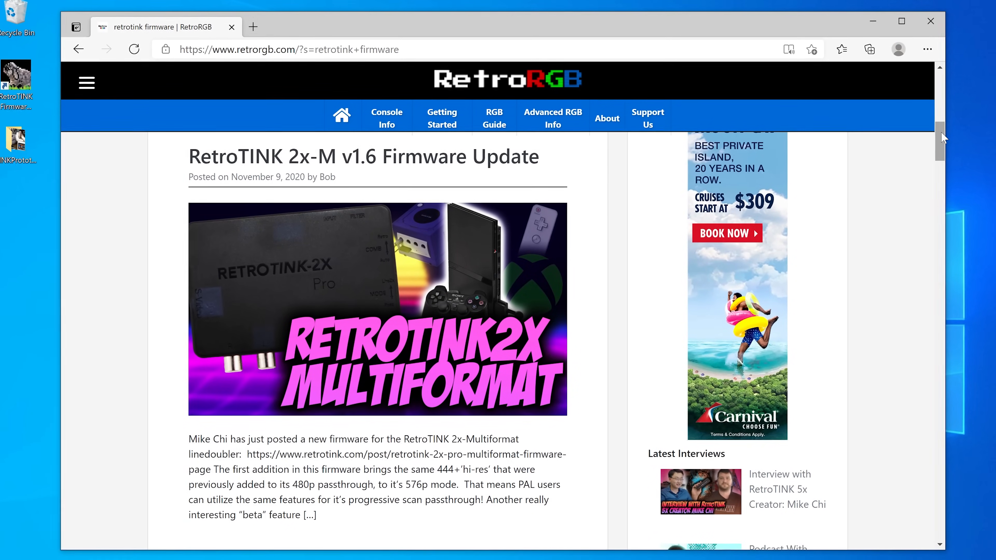
scroll(down, 3)
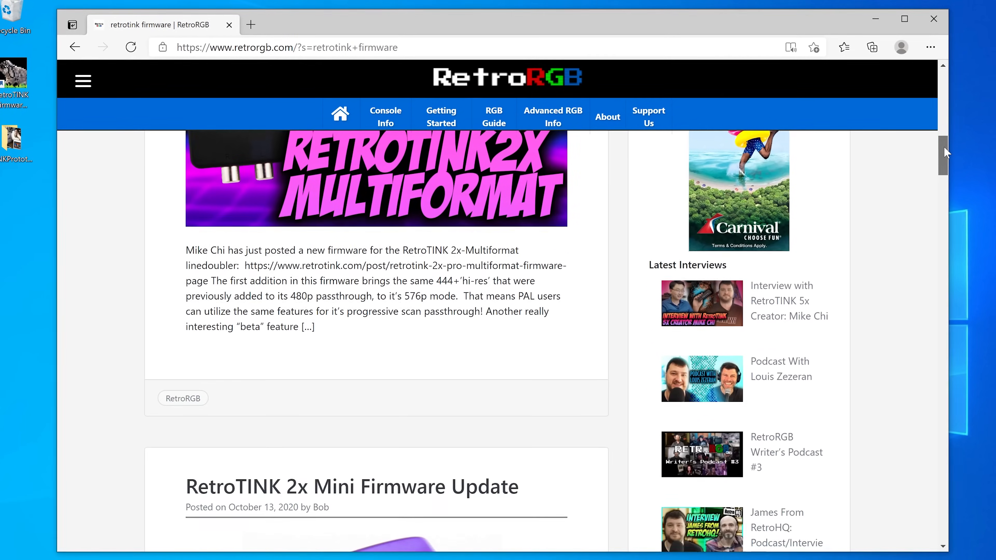
scroll(down, 3)
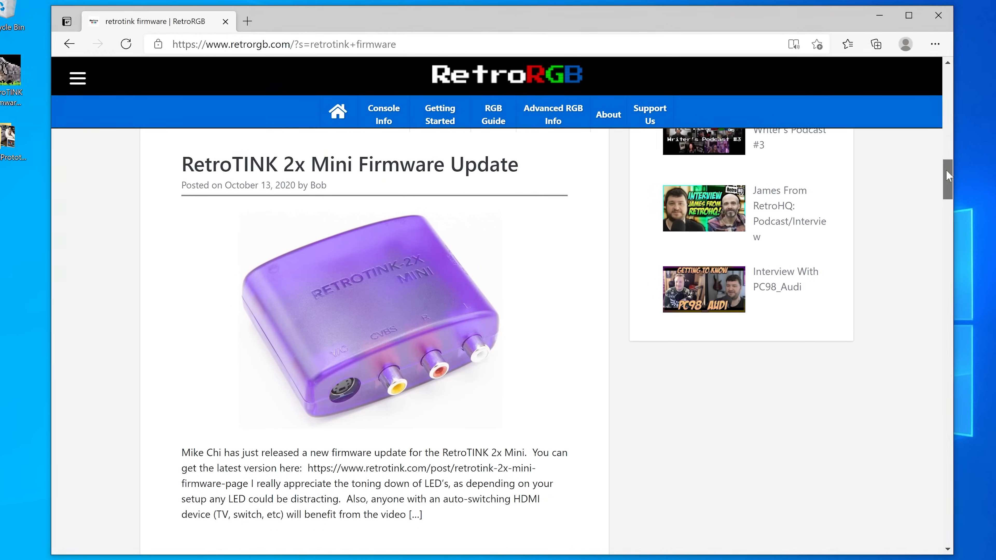
scroll(down, 3)
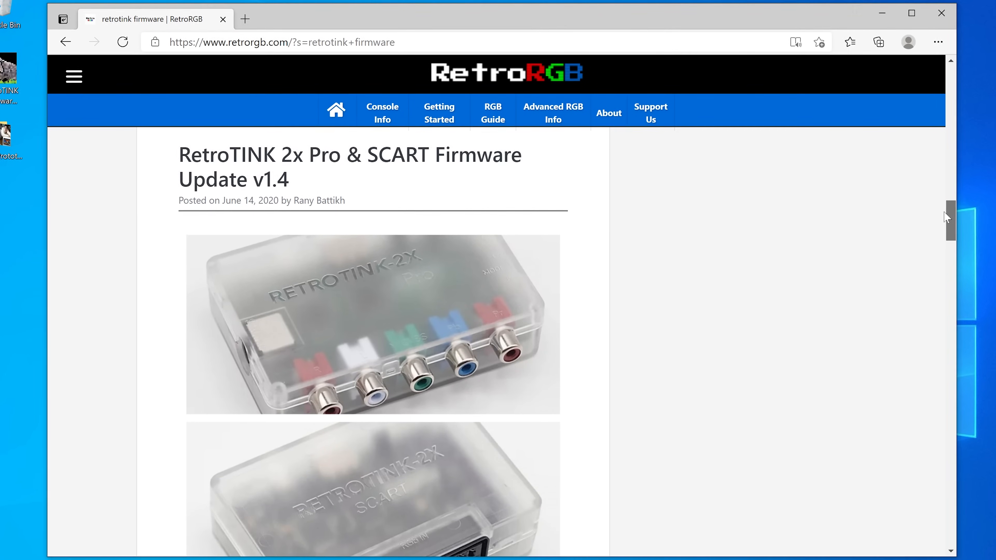
scroll(down, 3)
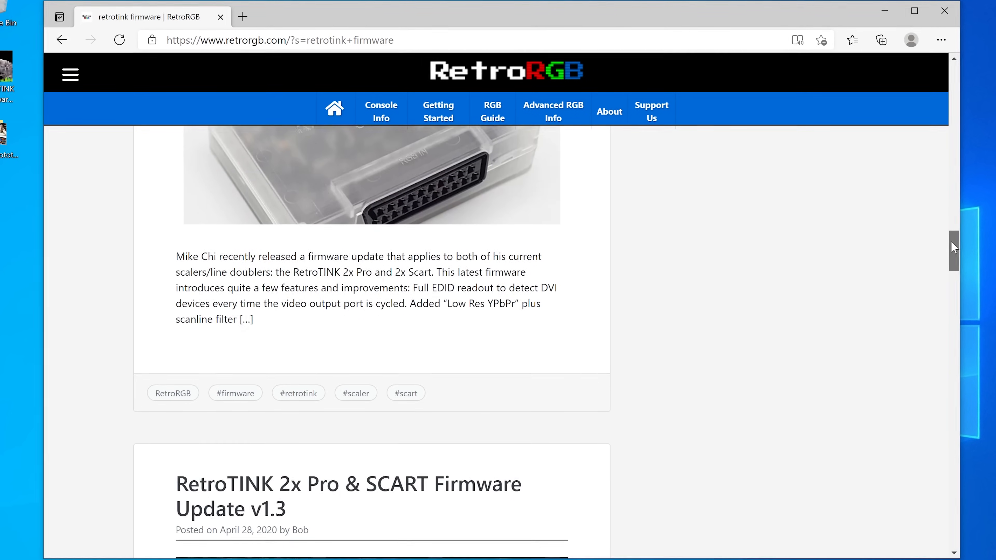
scroll(down, 3)
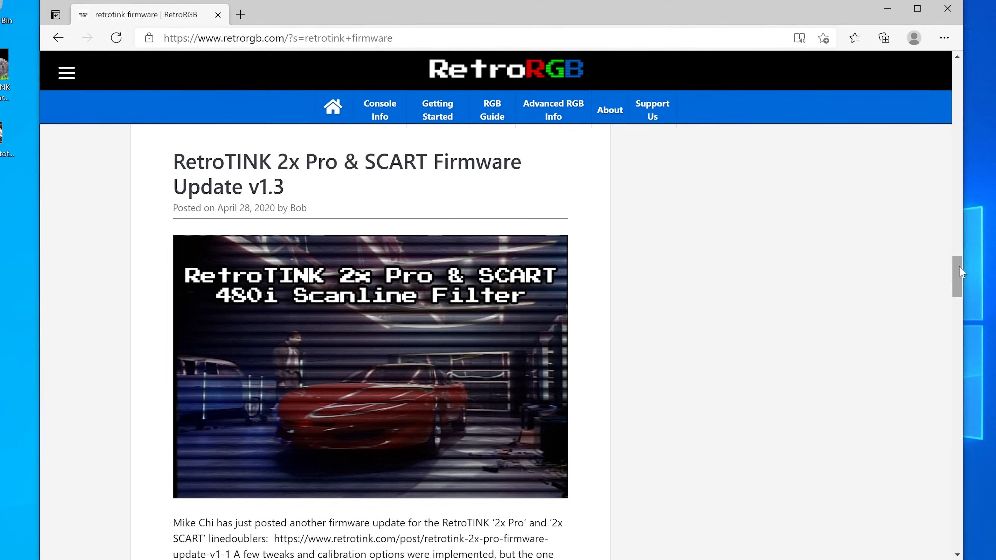
scroll(down, 3)
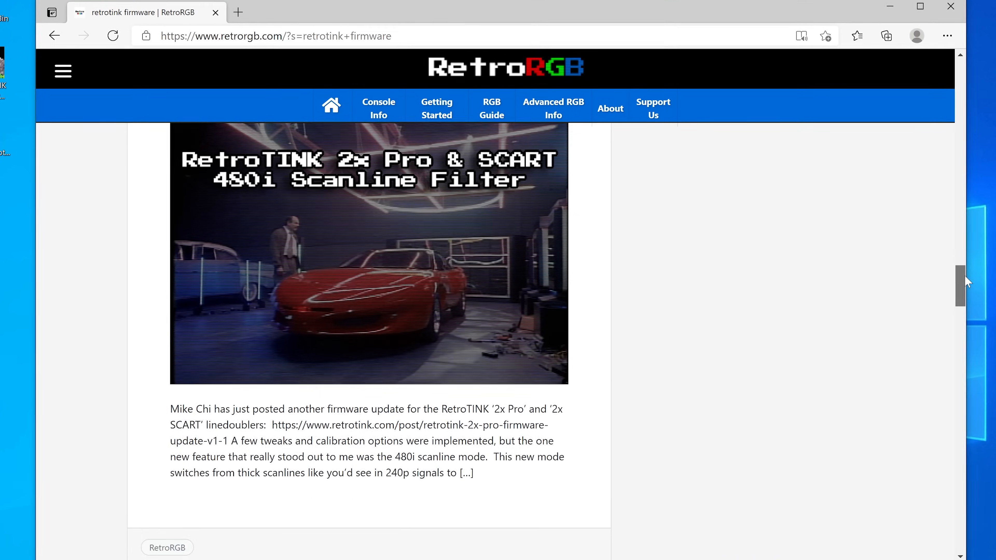